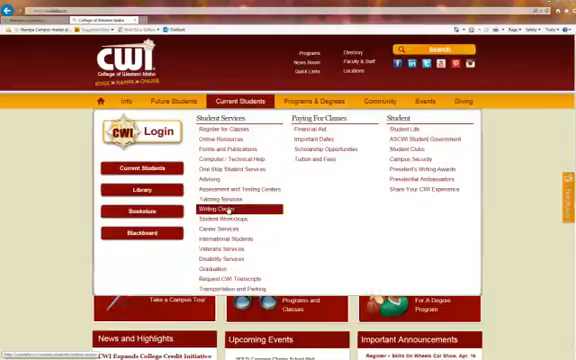
Go to CWI Career Services and scroll to the MyPlan.com assessment sign-up instructions.
click(215, 227)
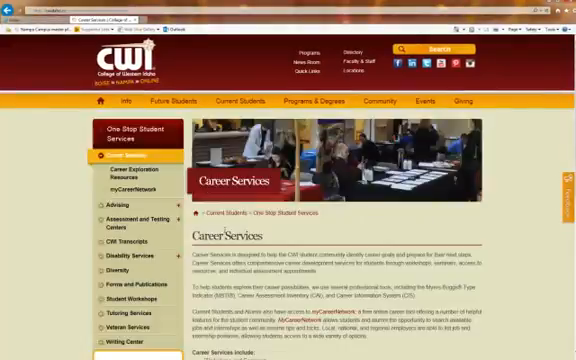
scroll(down, 3)
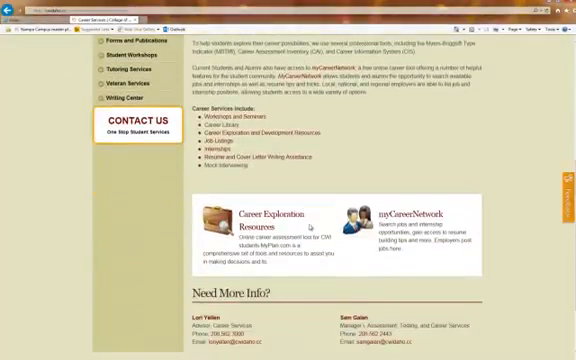
scroll(down, 3)
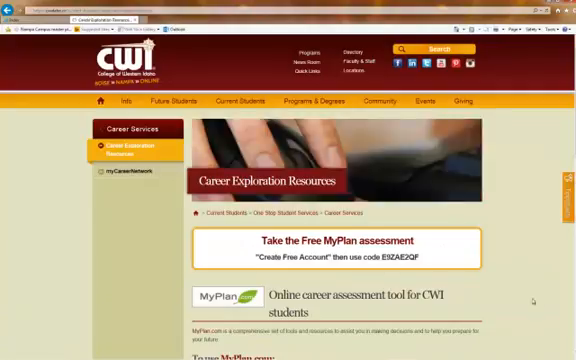
scroll(down, 3)
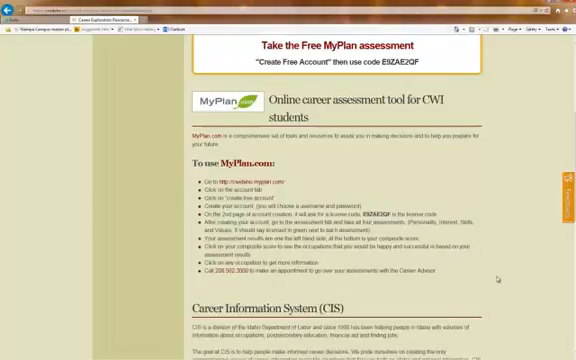
mouse_move(343, 172)
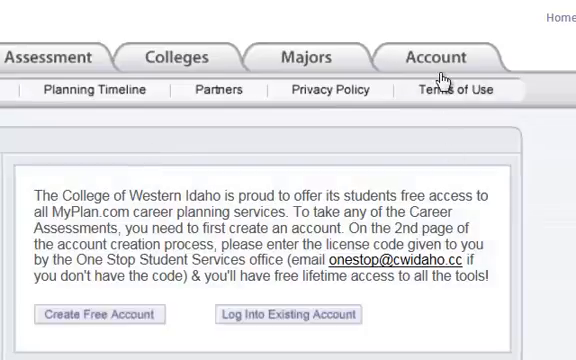
Open MyPlan.com's Create Free Account form and scroll through its required account fields.
click(435, 57)
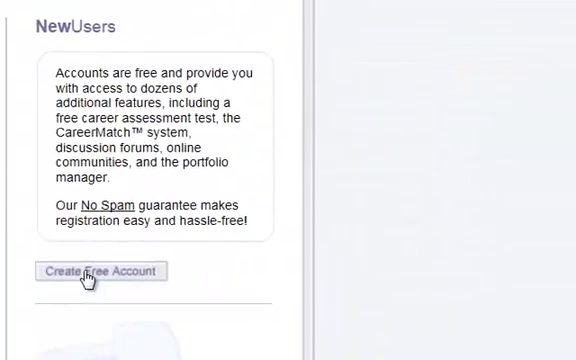
click(100, 272)
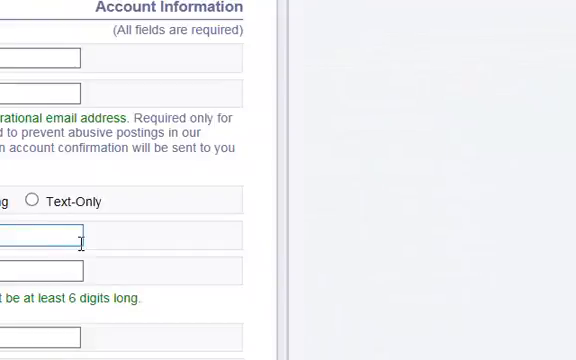
scroll(down, 3)
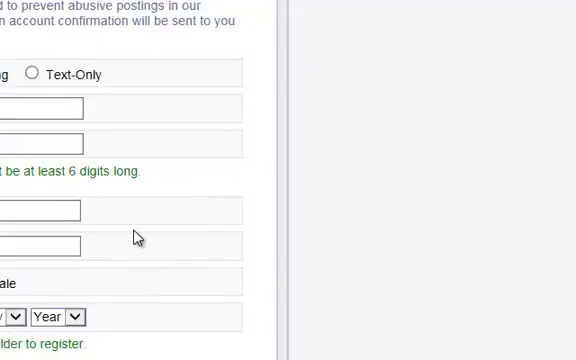
mouse_move(227, 308)
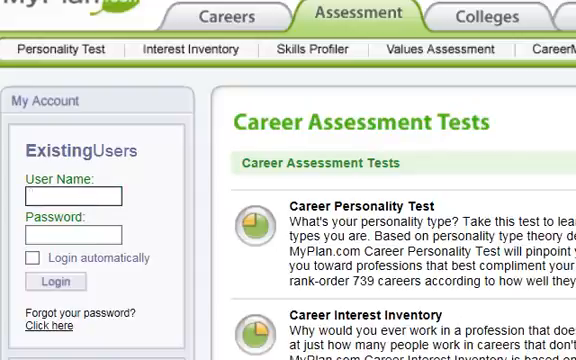
text(lori y)
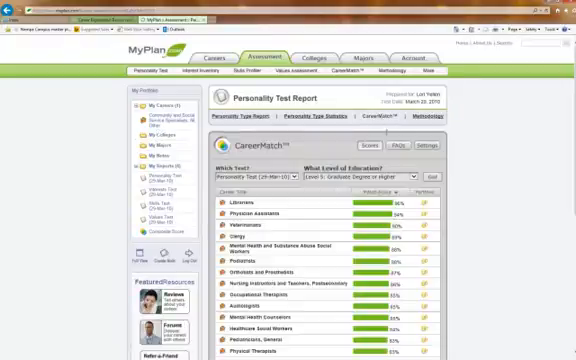
Scroll through the CareerMatch careers ranked for a graduate degree level.
scroll(down, 3)
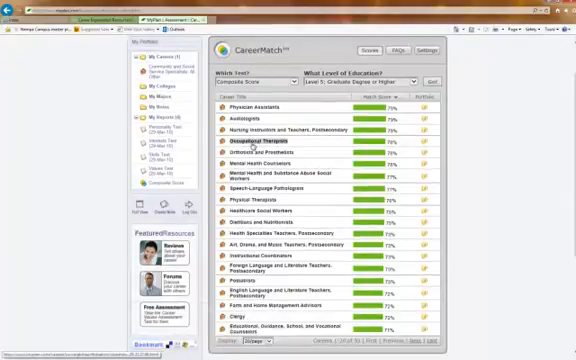
click(268, 141)
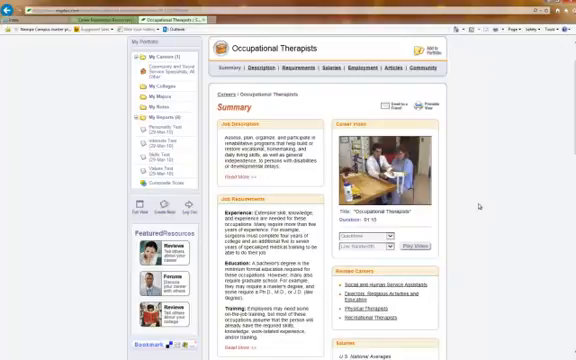
mouse_move(474, 202)
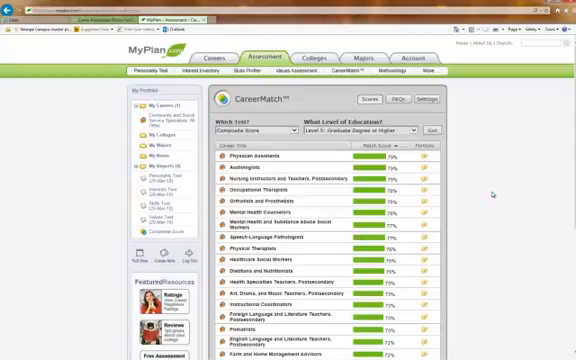
mouse_move(493, 193)
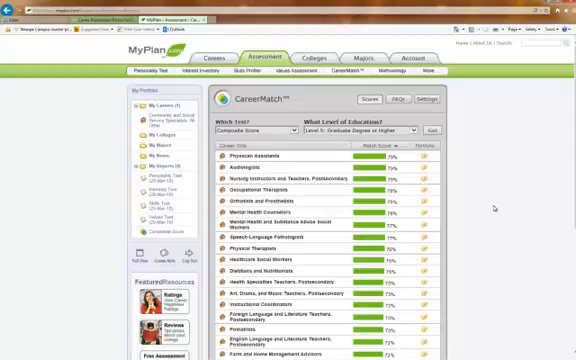